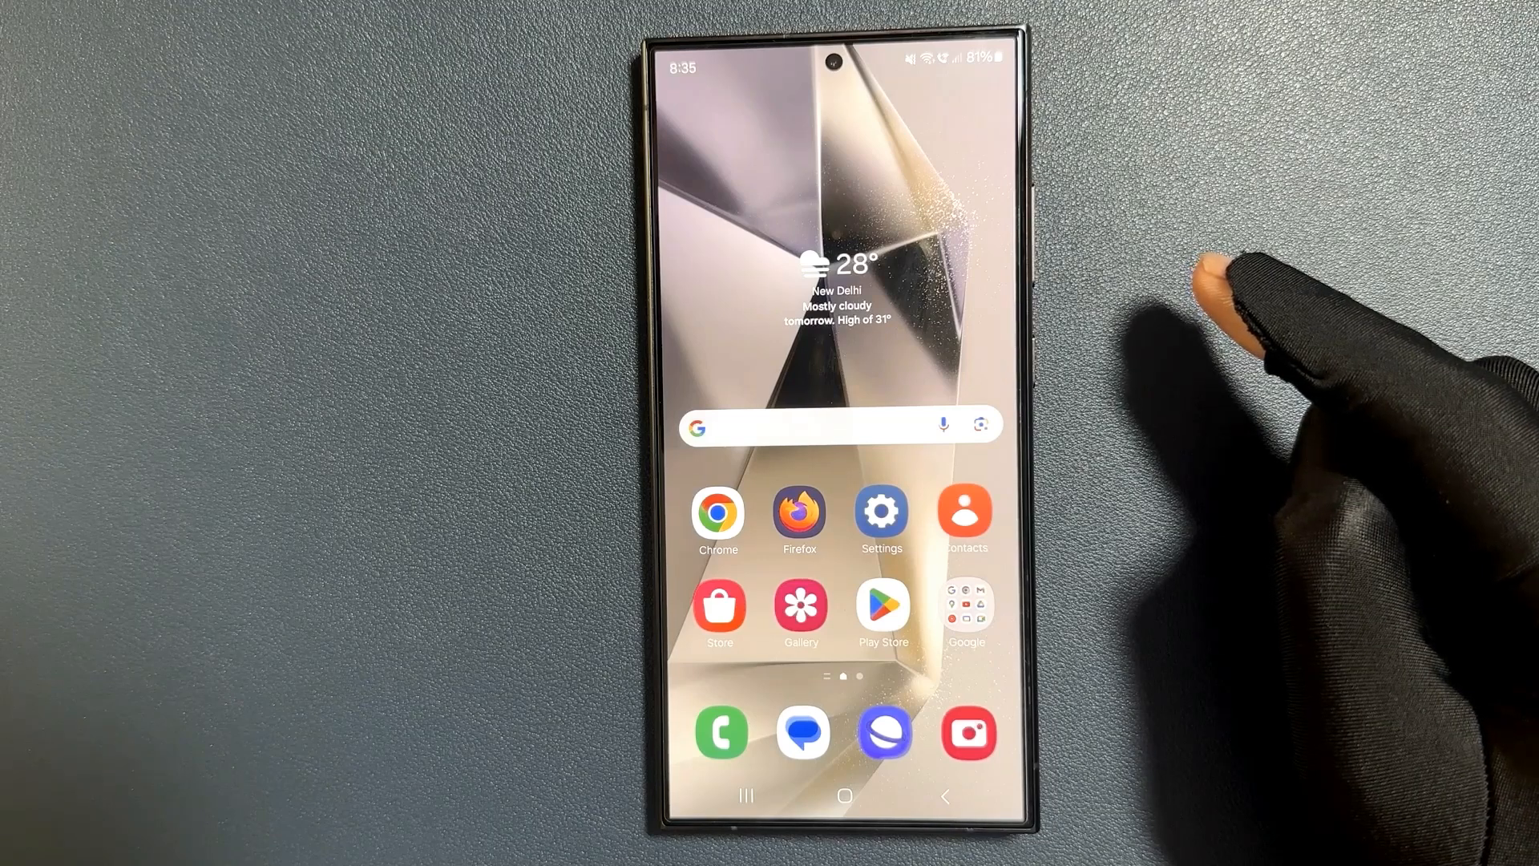
{"action": "mouse_move", "coordinate": [1236, 285]}
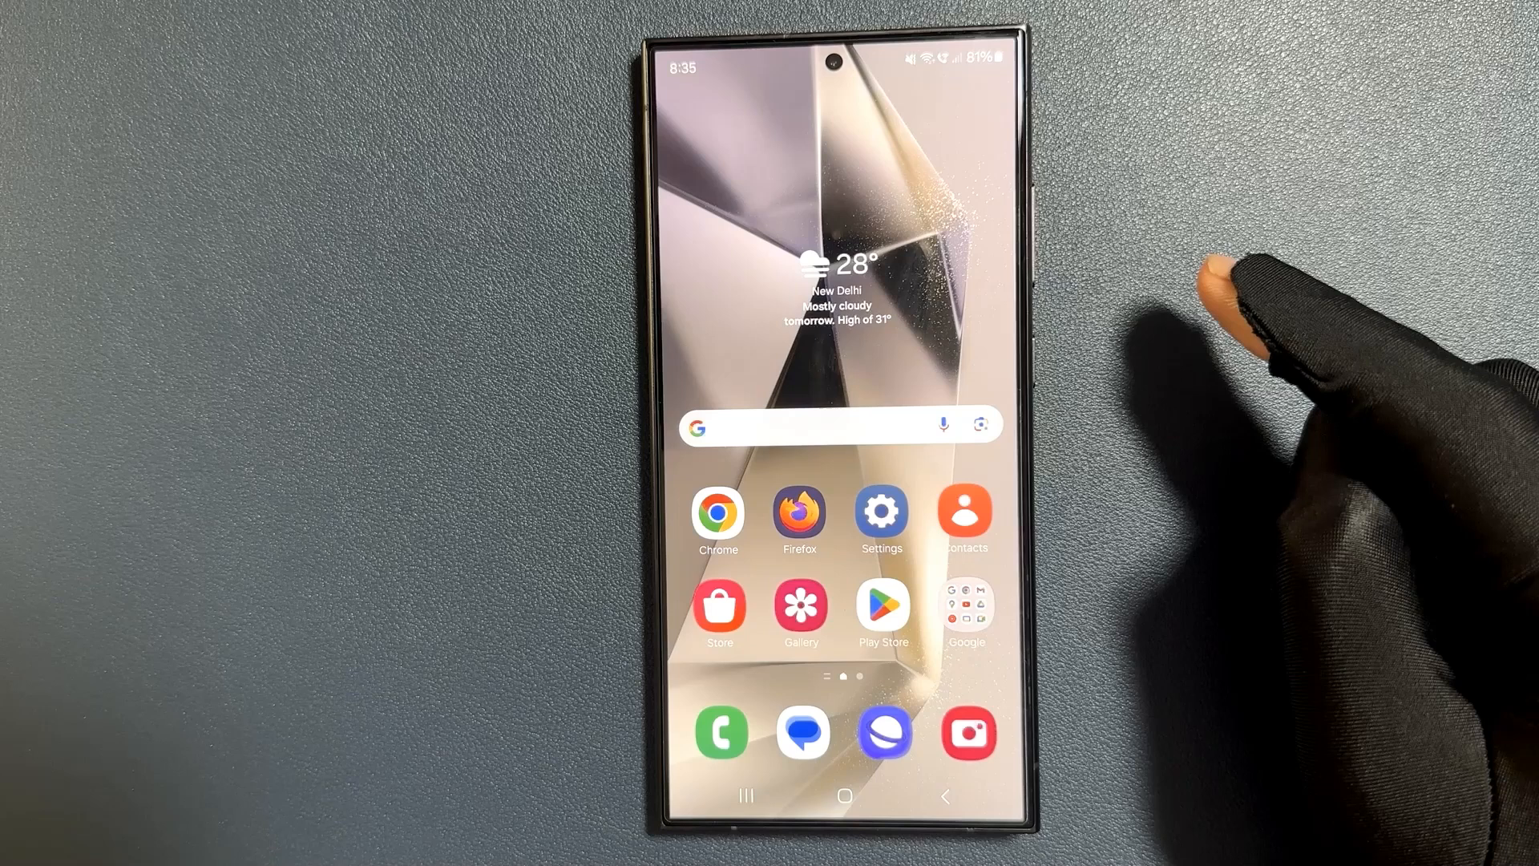
{"action": "mouse_move", "coordinate": [1226, 295]}
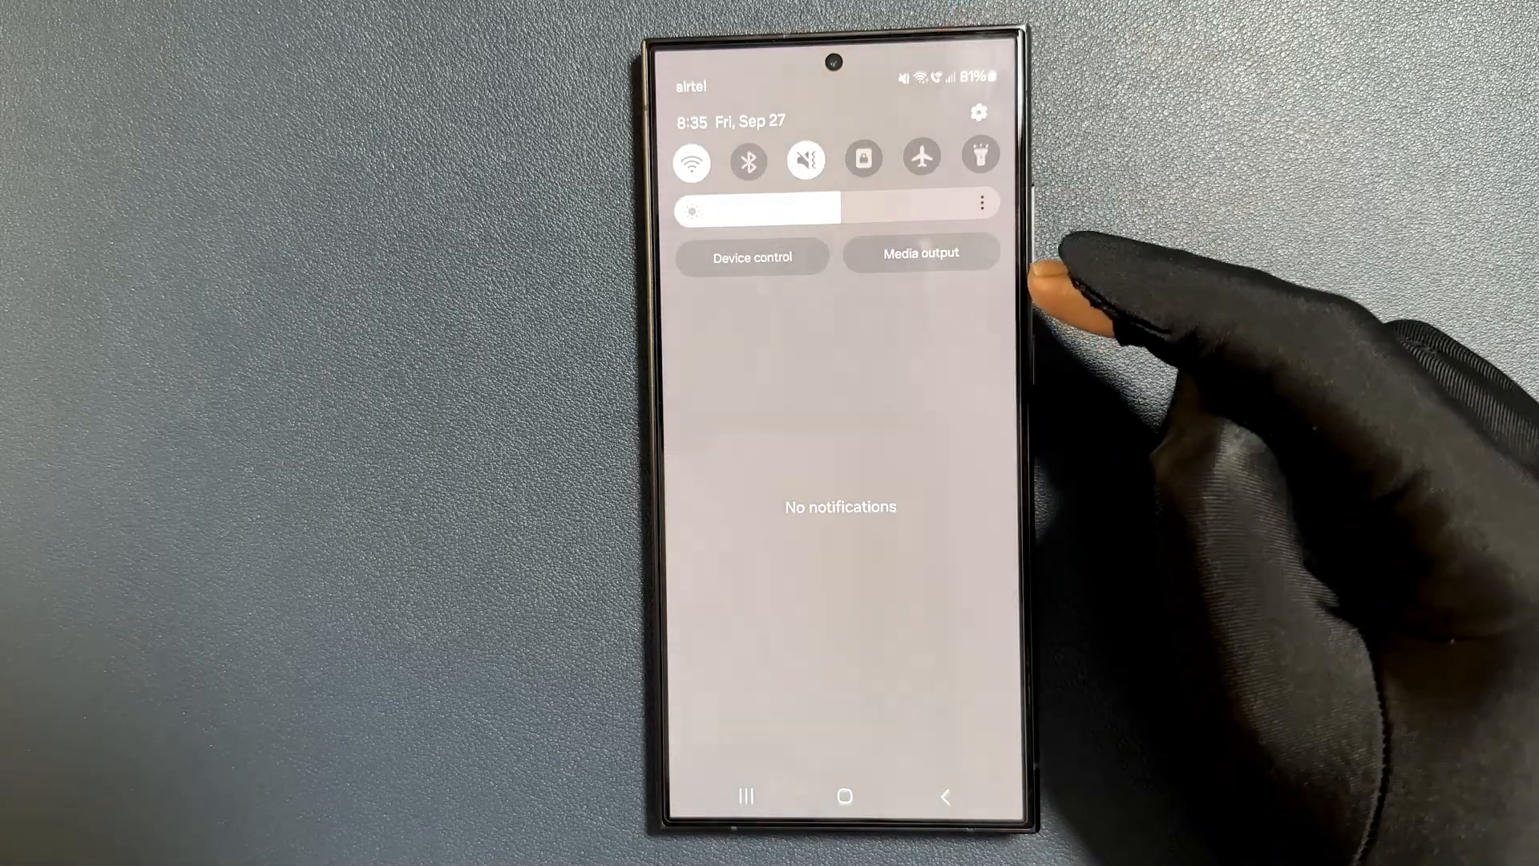
Reach Settings > Connections from the notification shade and bring More connection settings into view.
{"action": "left_click", "coordinate": [978, 111]}
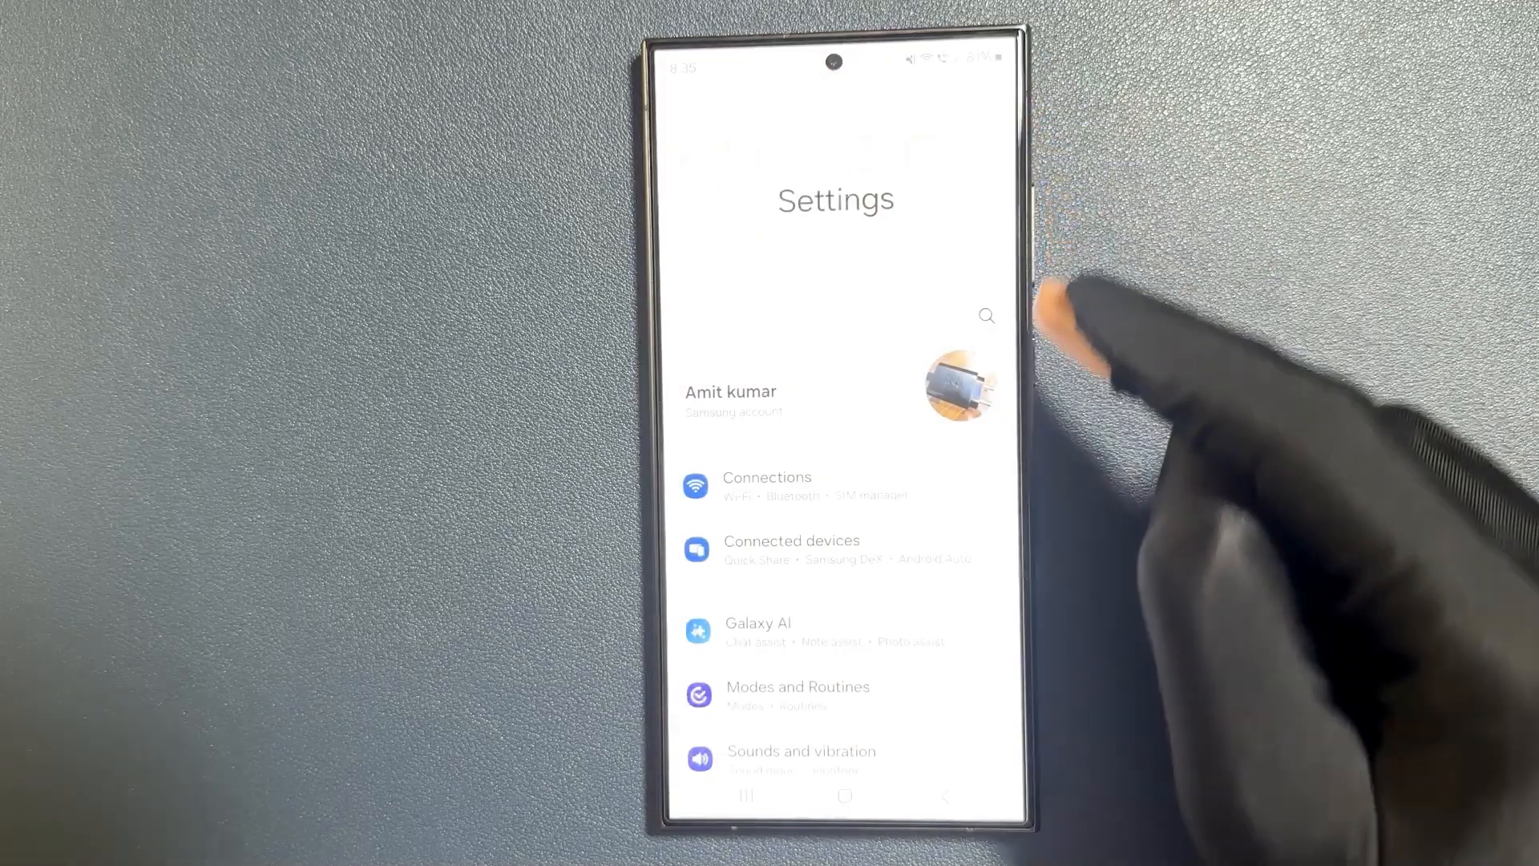
{"action": "left_click", "coordinate": [805, 486]}
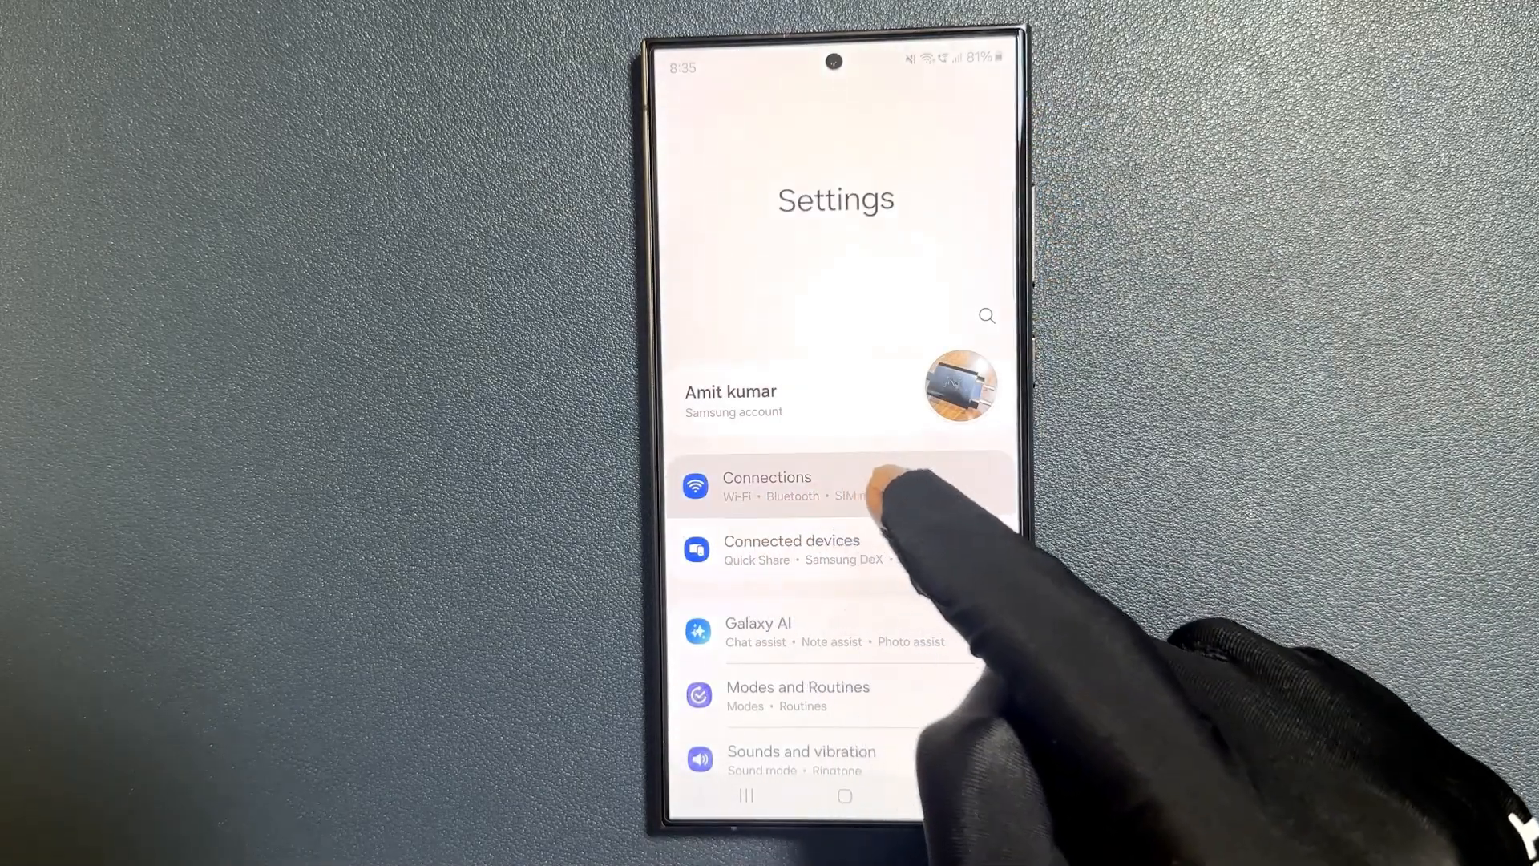
{"action": "left_click", "coordinate": [795, 484]}
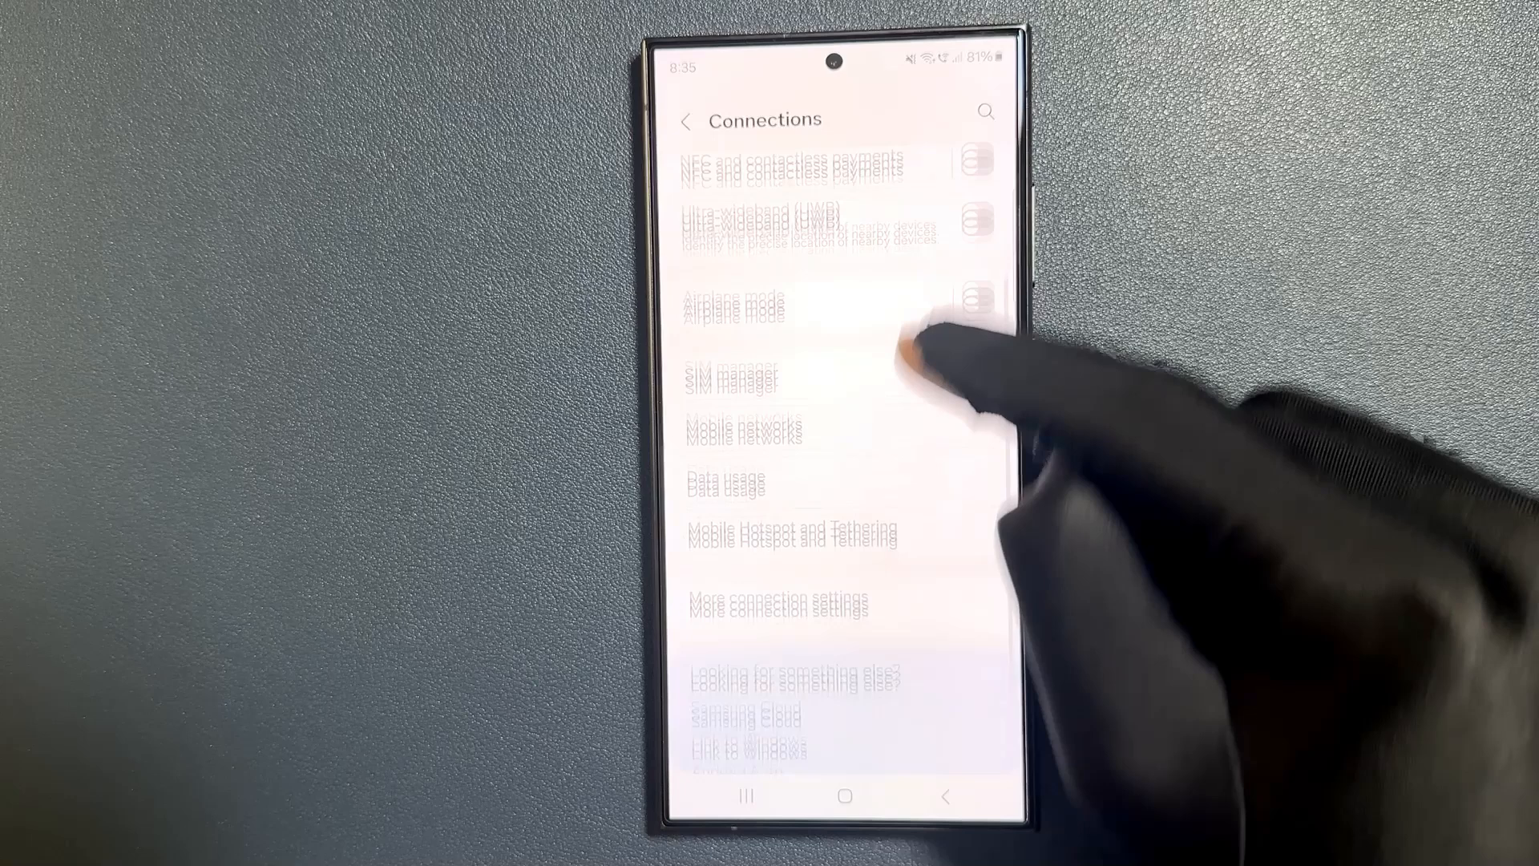
{"action": "scroll", "scroll_direction": "down", "scroll_amount": 3}
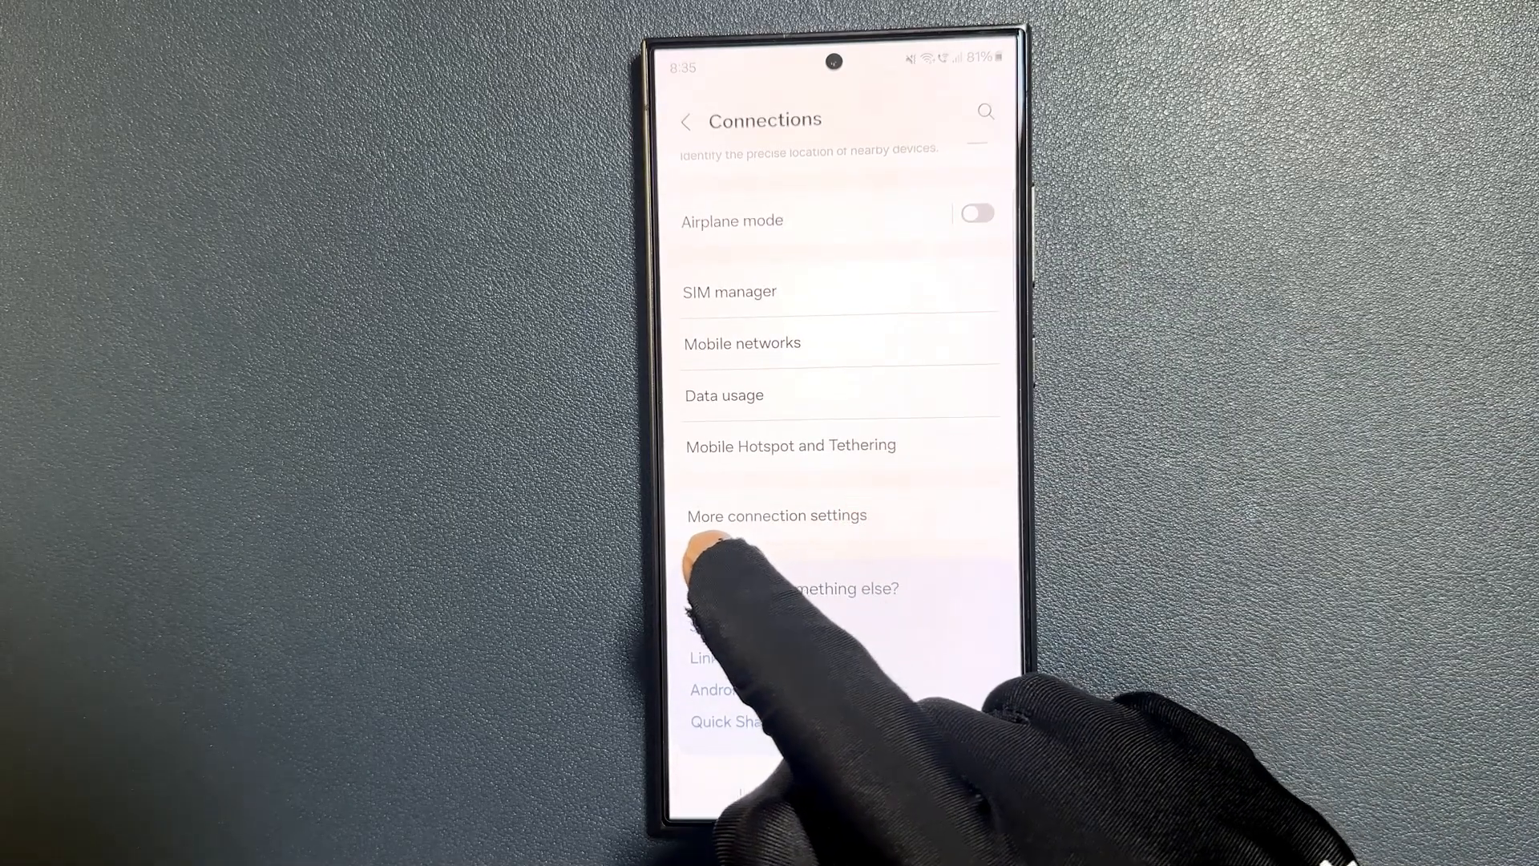
Enter More connection settings and flip Auto update system configurations, leaving it off.
{"action": "left_click", "coordinate": [776, 514]}
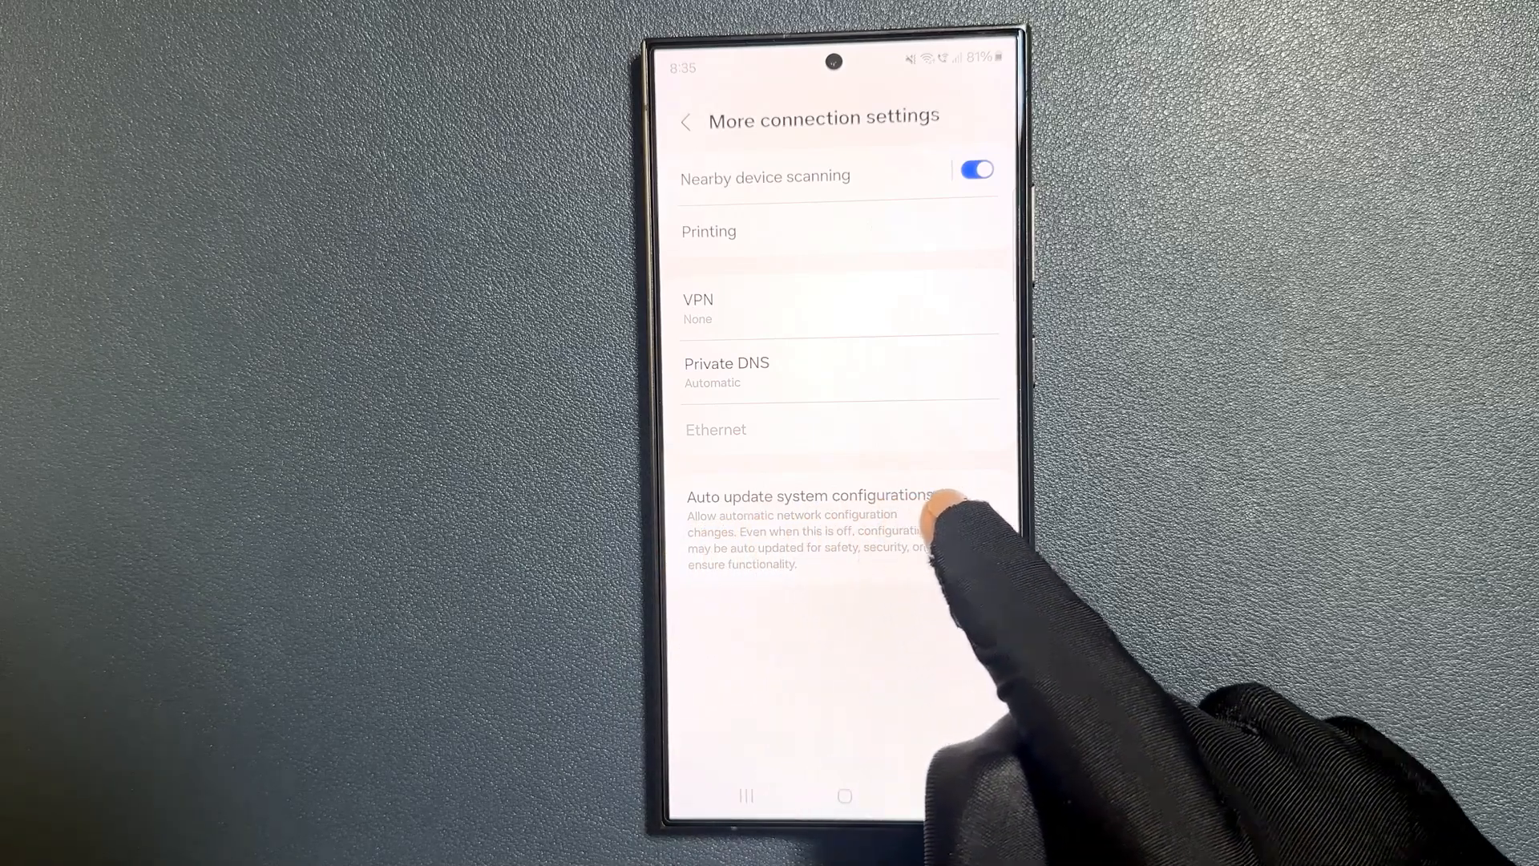
{"action": "left_click", "coordinate": [975, 527]}
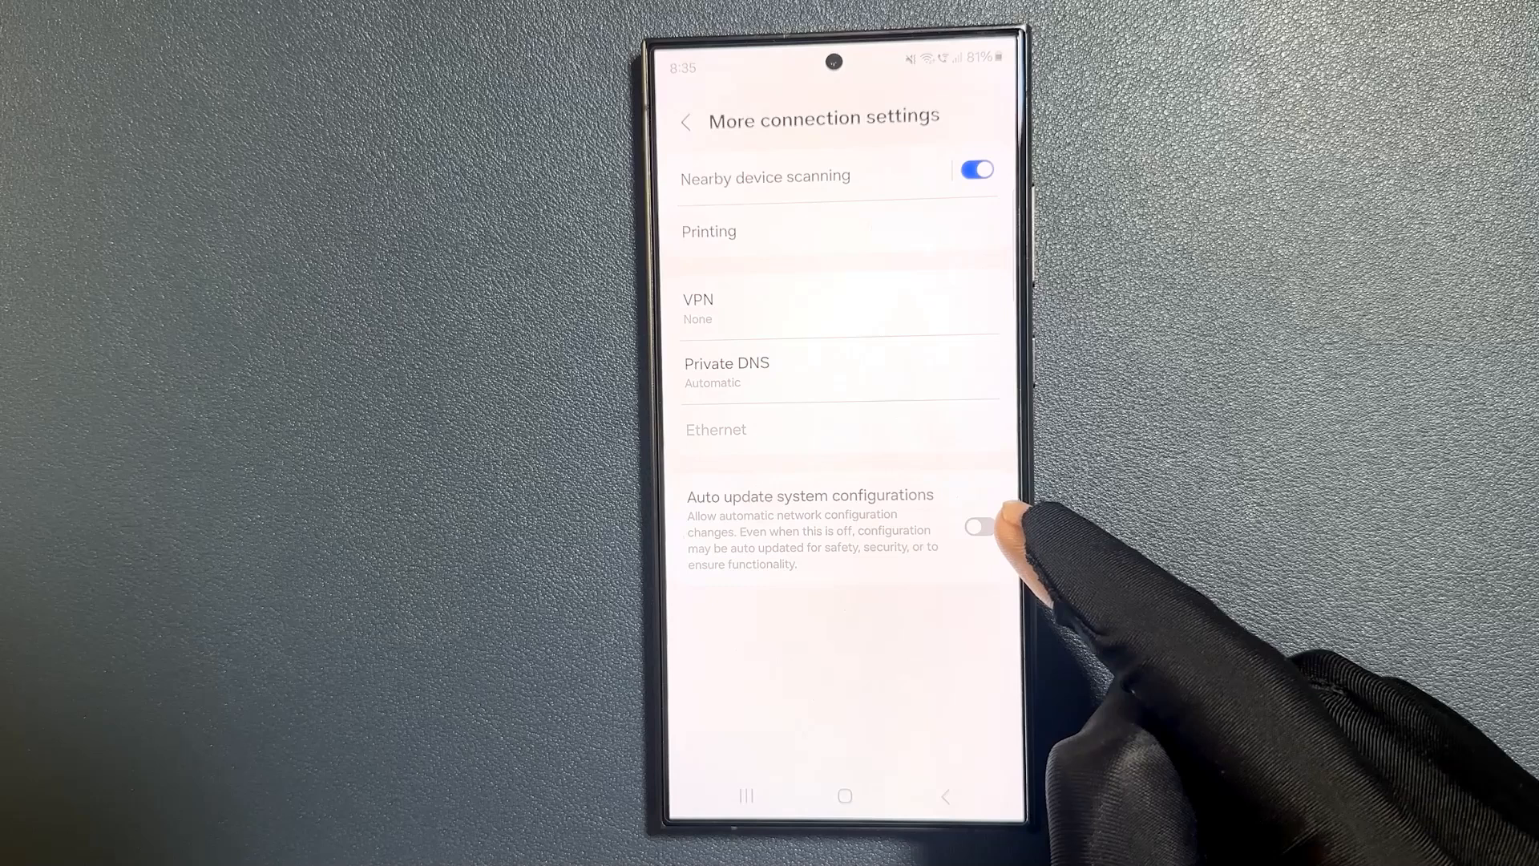
{"action": "left_click", "coordinate": [976, 526]}
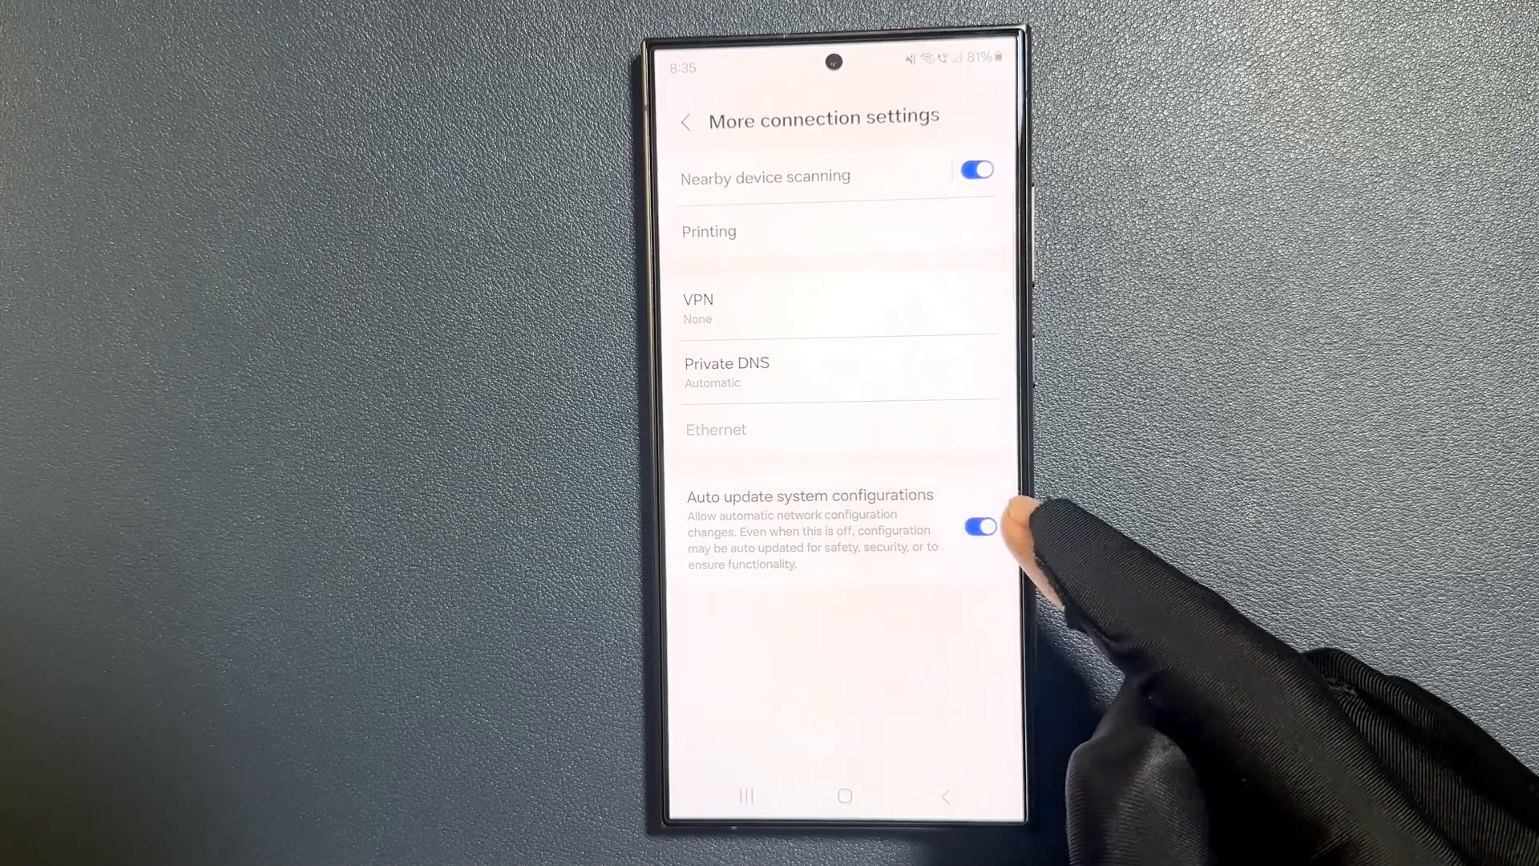
{"action": "left_click", "coordinate": [978, 526]}
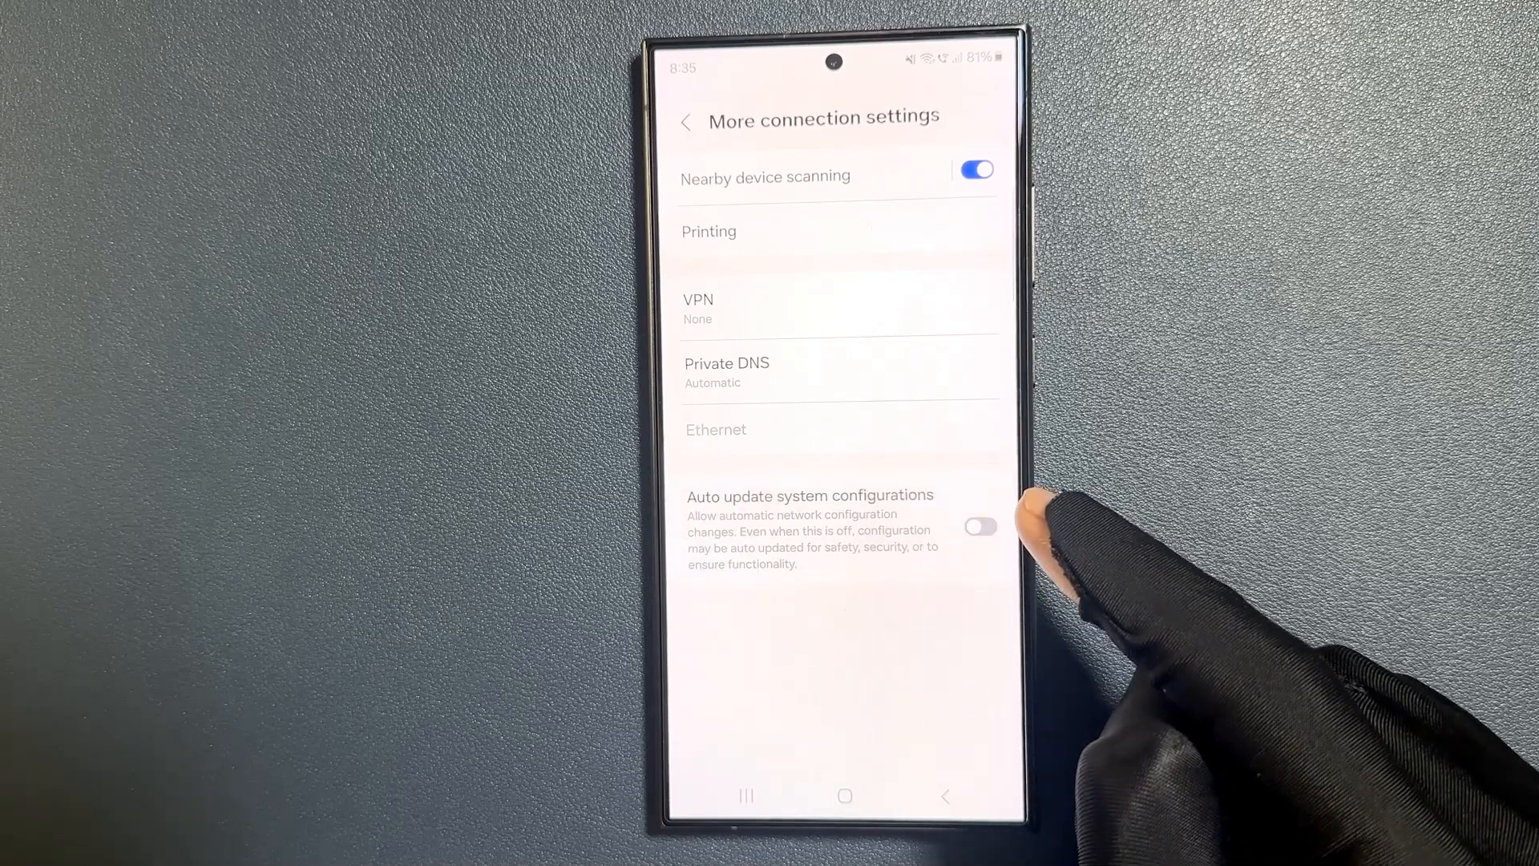
Switch Auto update system configurations on and go back to Connections.
{"action": "left_click", "coordinate": [980, 526]}
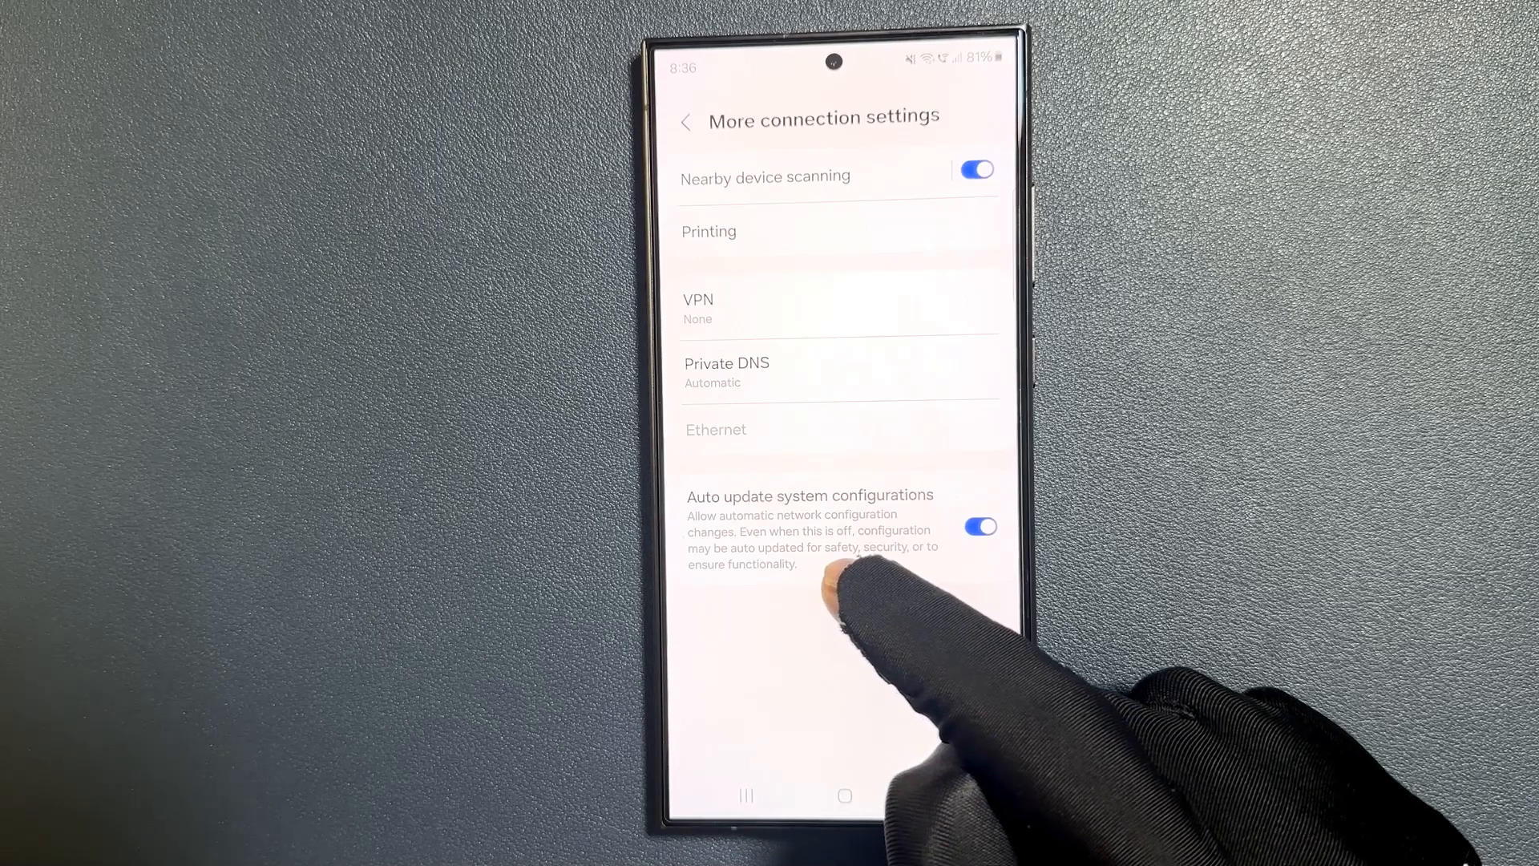
{"action": "left_click", "coordinate": [686, 121]}
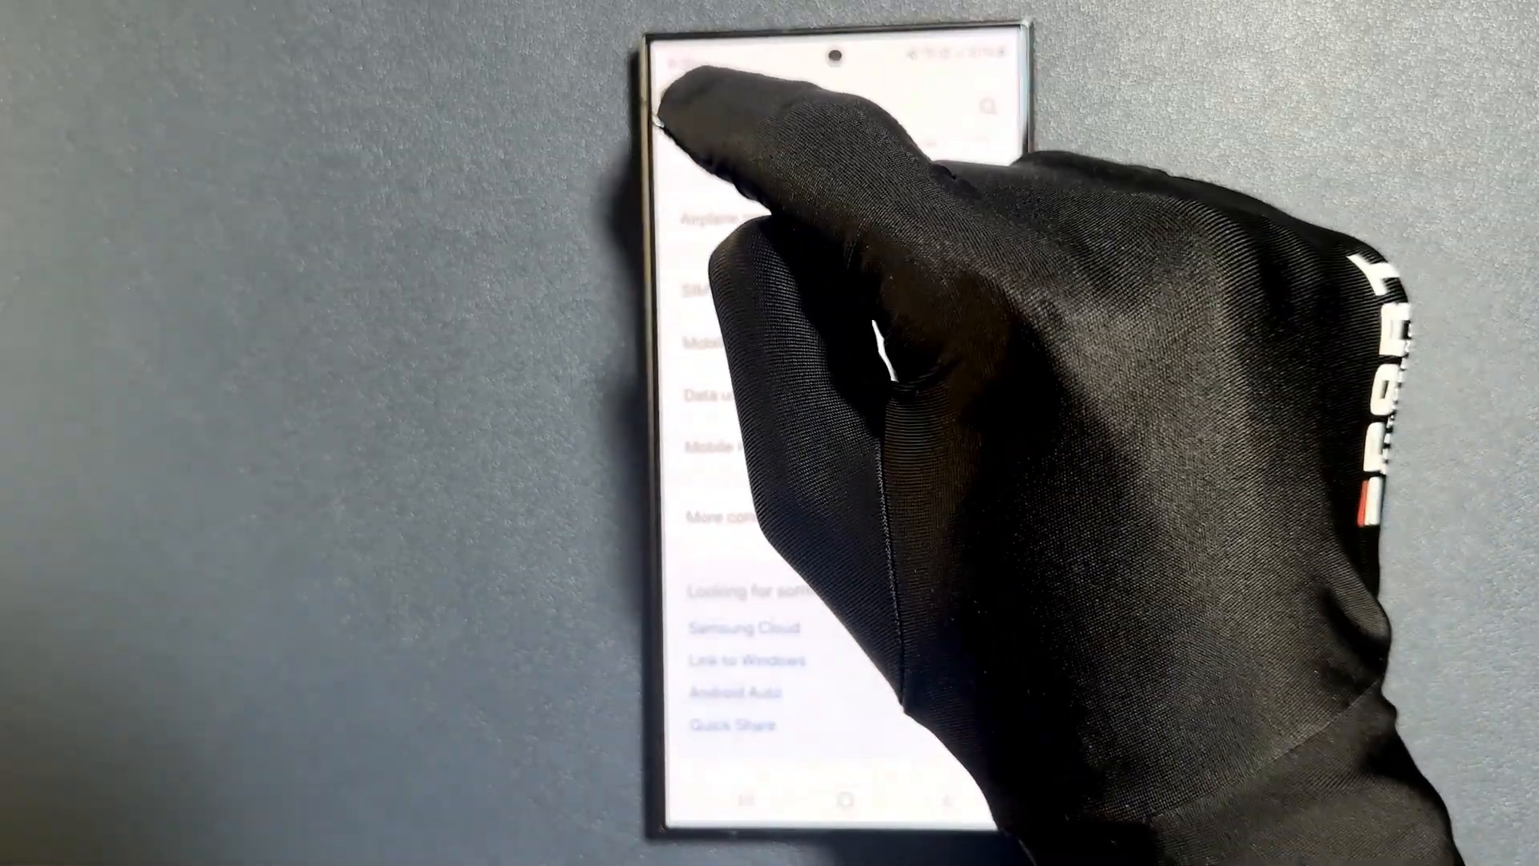